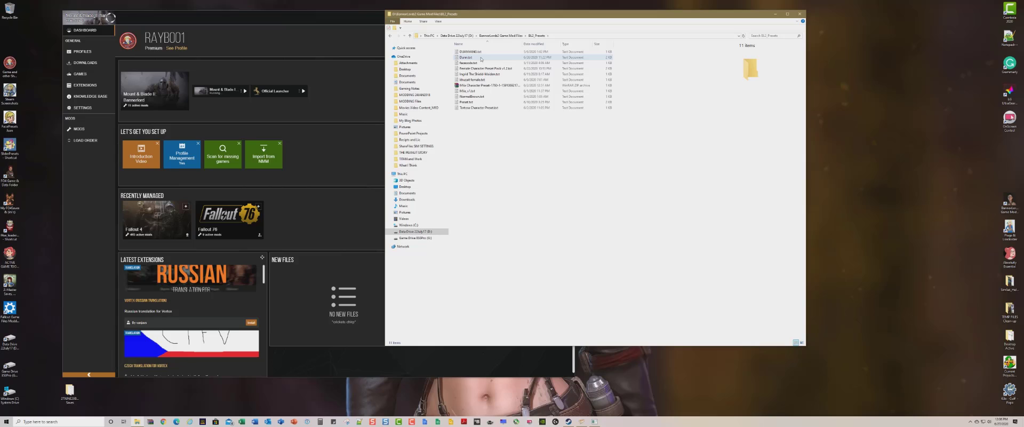
- Open a character preset text file from the BLL_Presets folder
double_click(465, 57)
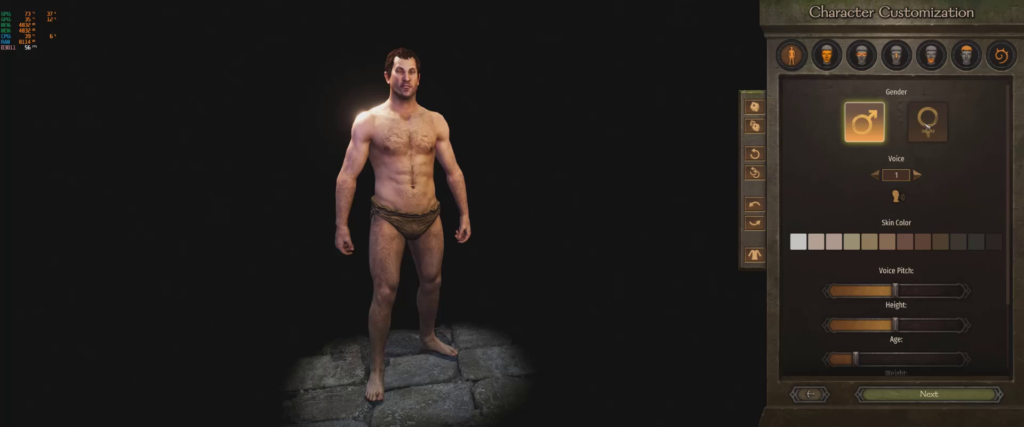
- Switch the new character's gender to female
left_click(927, 122)
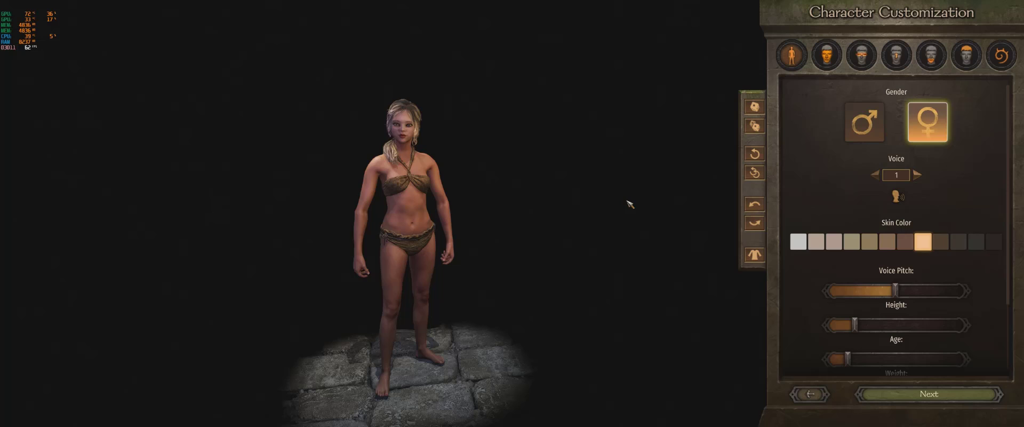
mouse_move(828, 126)
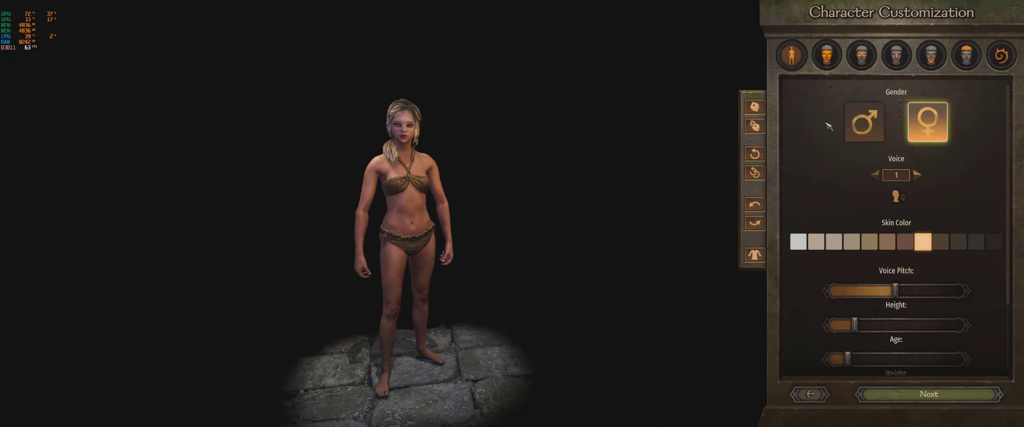
mouse_move(446, 156)
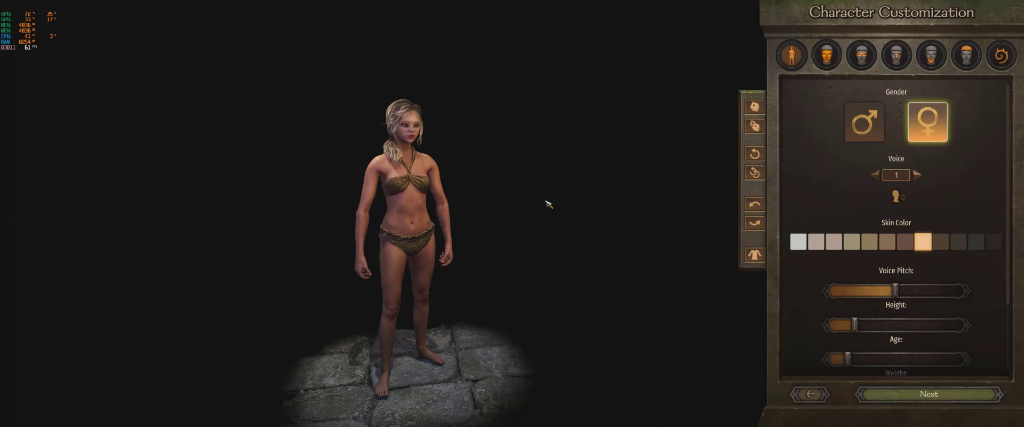
mouse_move(490, 192)
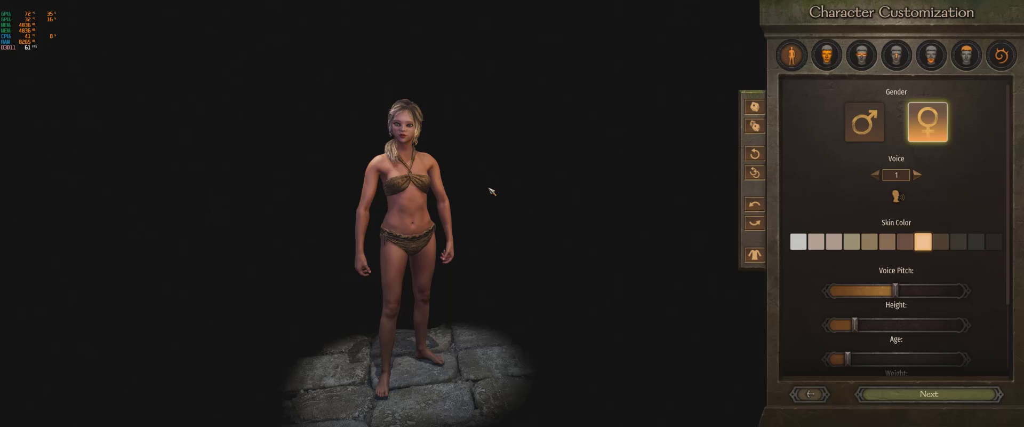
mouse_move(526, 158)
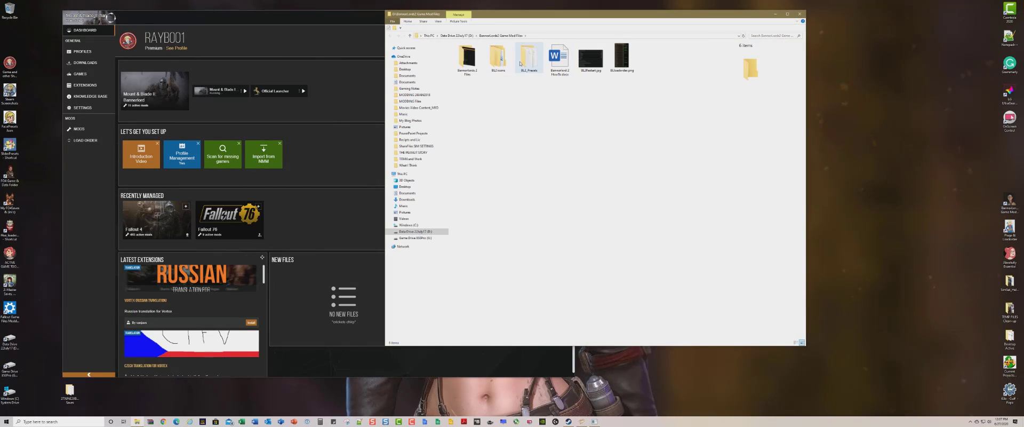
- Open a preset .txt from BLL_Presets in Notepad and copy a BodyProperties line
double_click(529, 55)
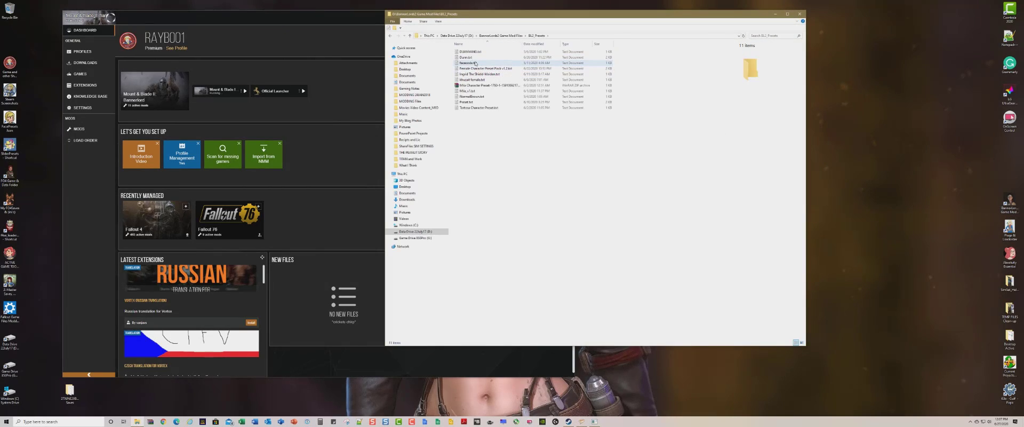
double_click(465, 57)
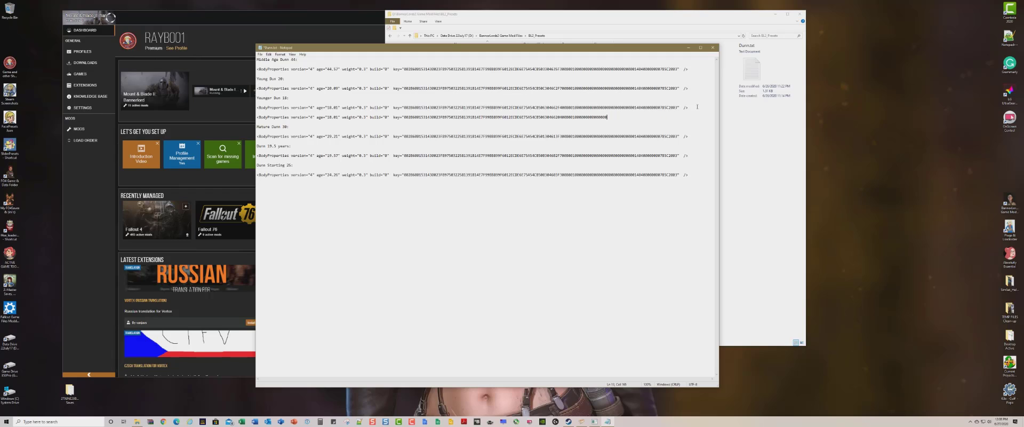
key("backspace")
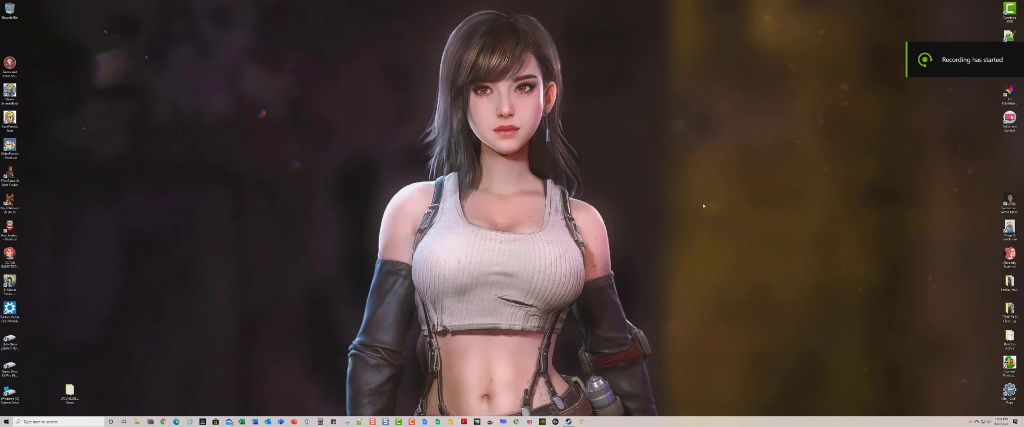
mouse_move(260, 415)
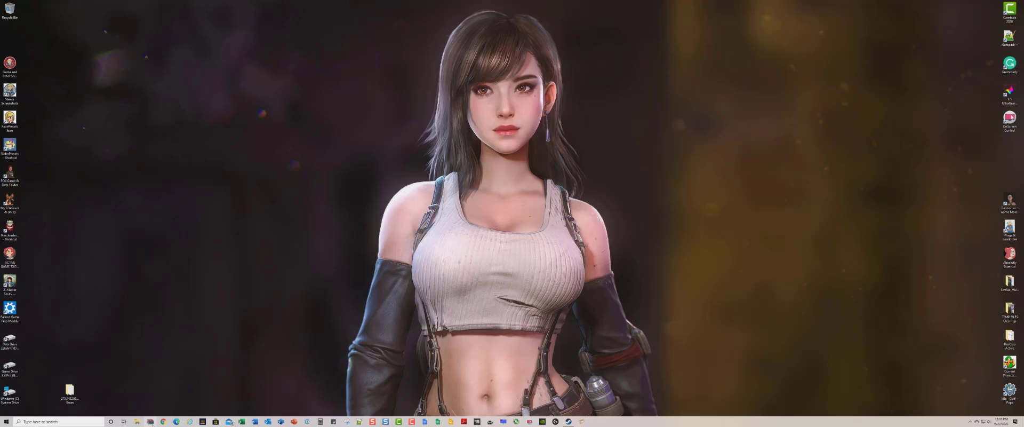
mouse_move(190, 411)
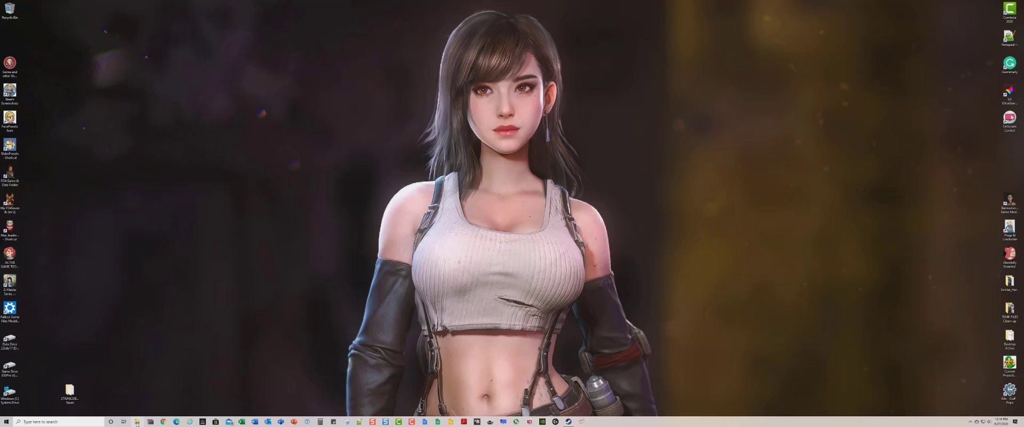
- Browse to Documents > Mount and Blade II Bannerlord in File Explorer
left_click(138, 421)
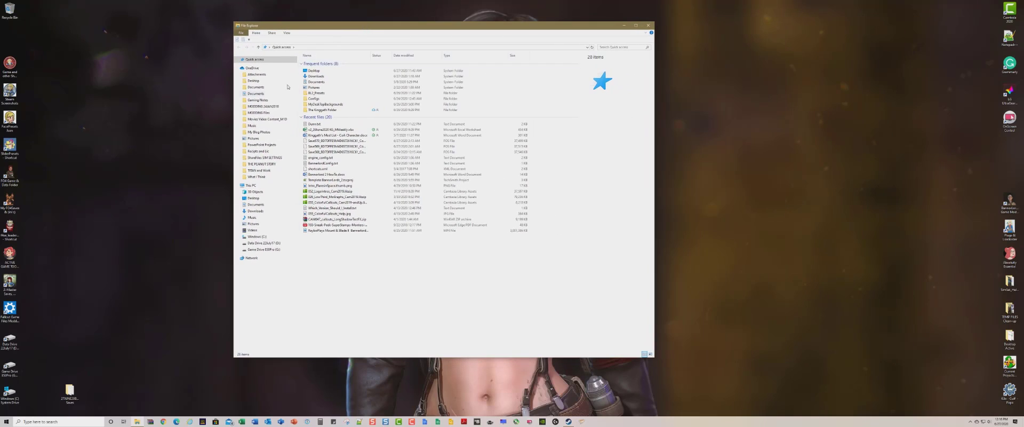
left_click(256, 205)
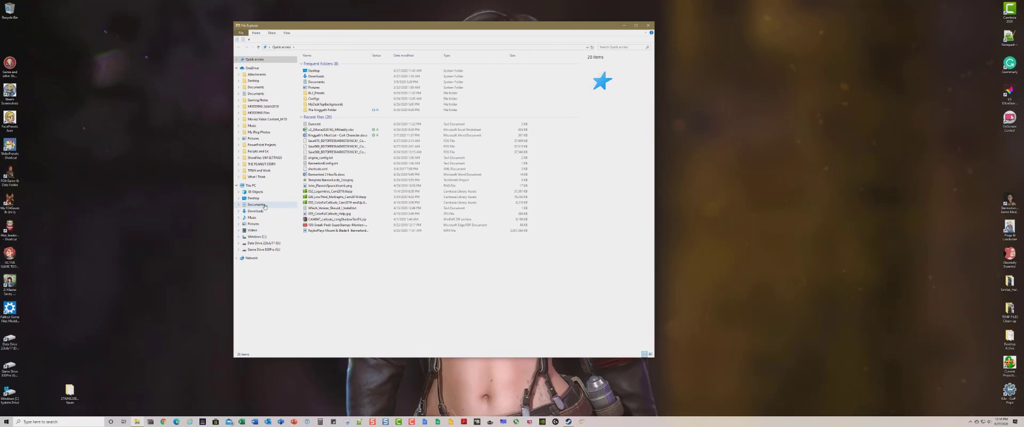
left_click(256, 204)
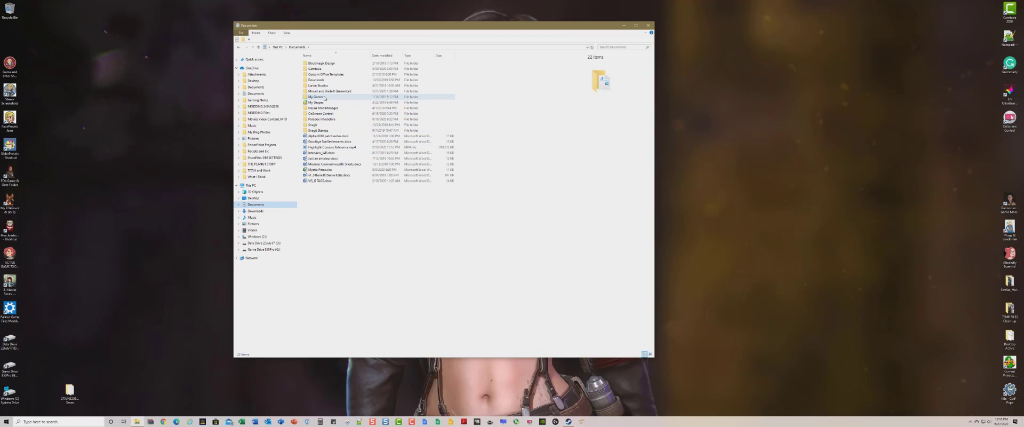
double_click(317, 97)
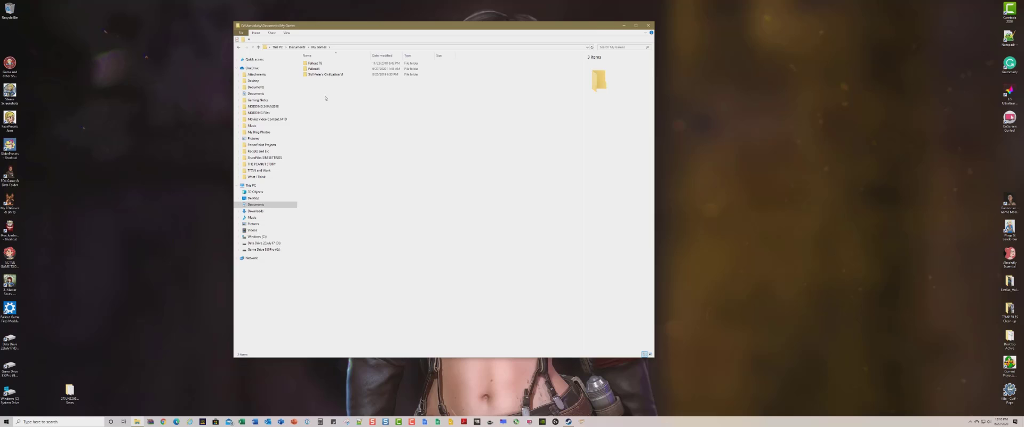
left_click(260, 47)
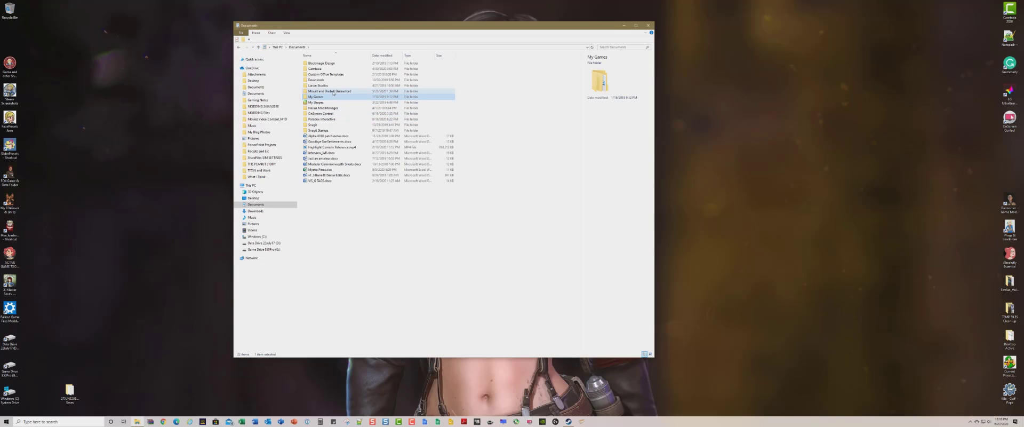
double_click(330, 91)
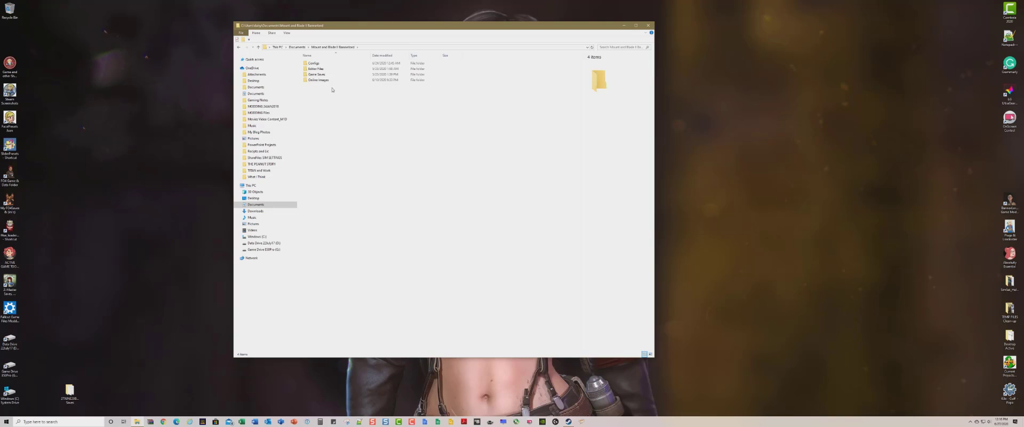
- Open the Configs folder and select engine_config.txt
left_click(314, 63)
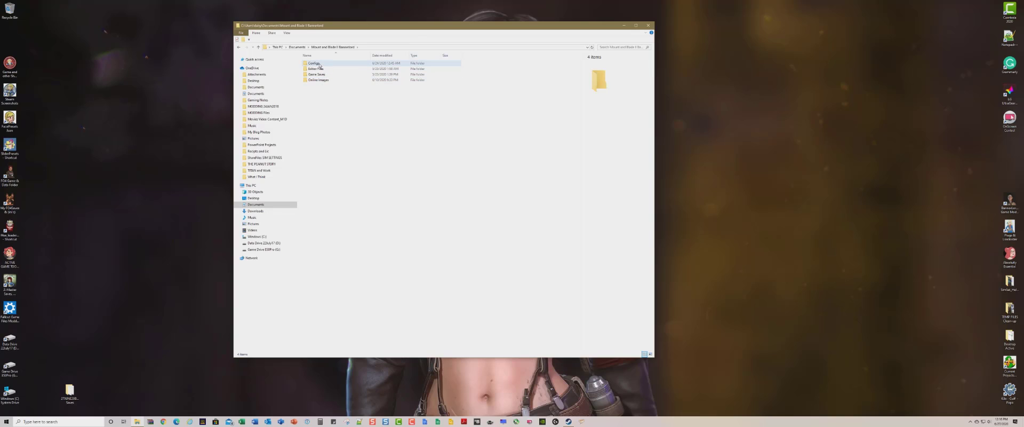
mouse_move(316, 63)
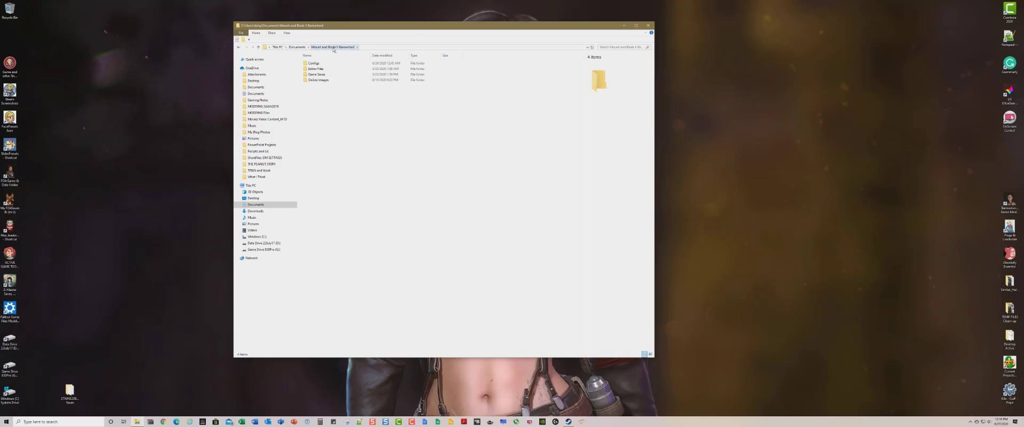
left_click(314, 63)
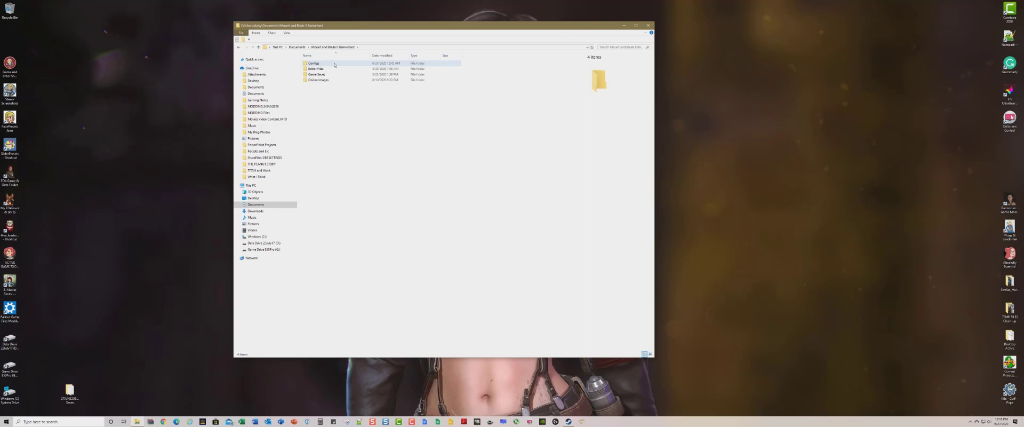
double_click(314, 63)
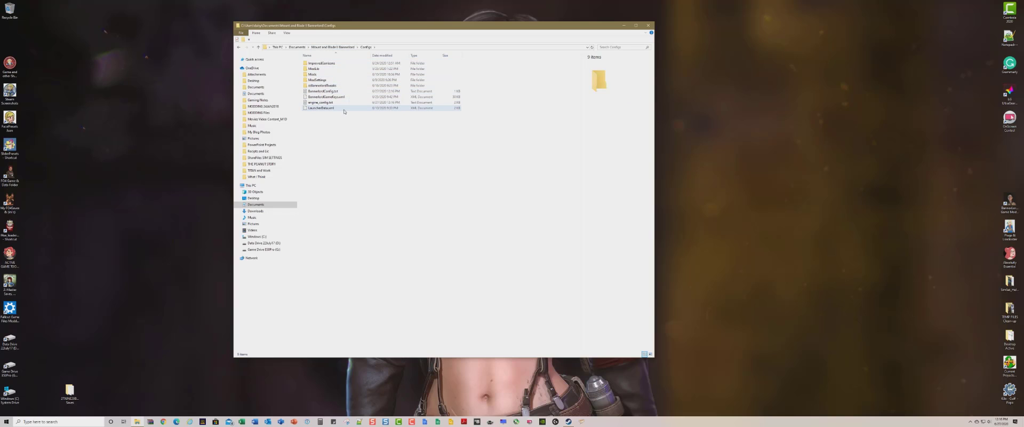
left_click(320, 102)
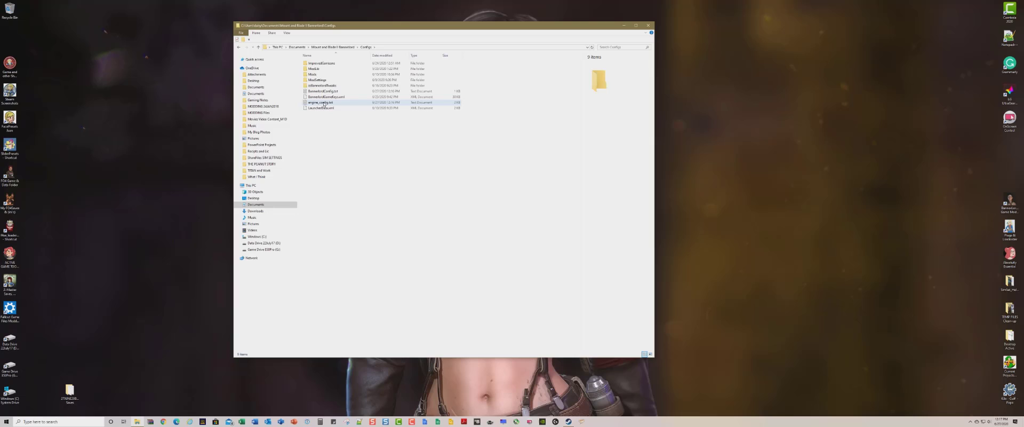
left_click(321, 102)
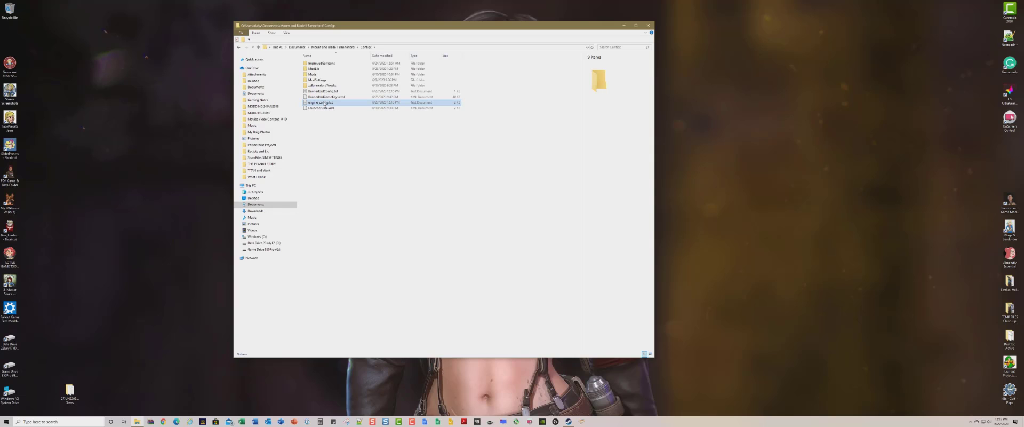
- Edit engine_config.txt in Notepad++, set cheat_mode = 1 and save
double_click(321, 102)
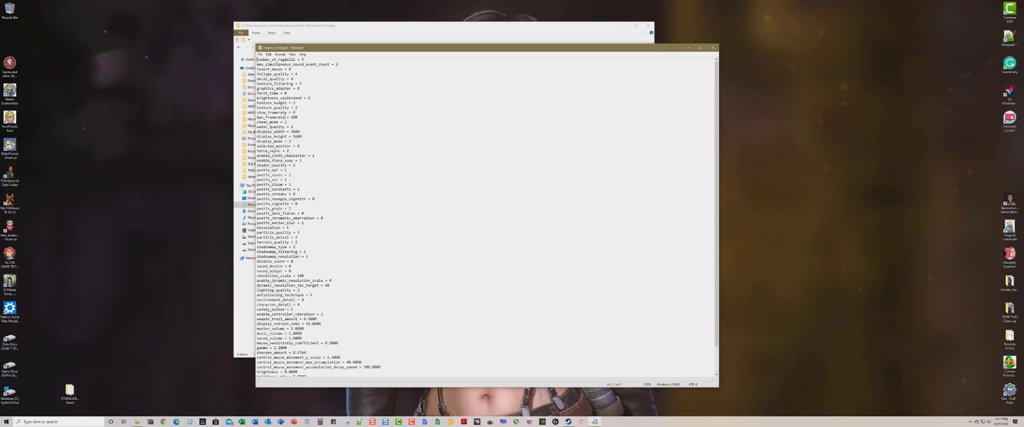
mouse_move(732, 57)
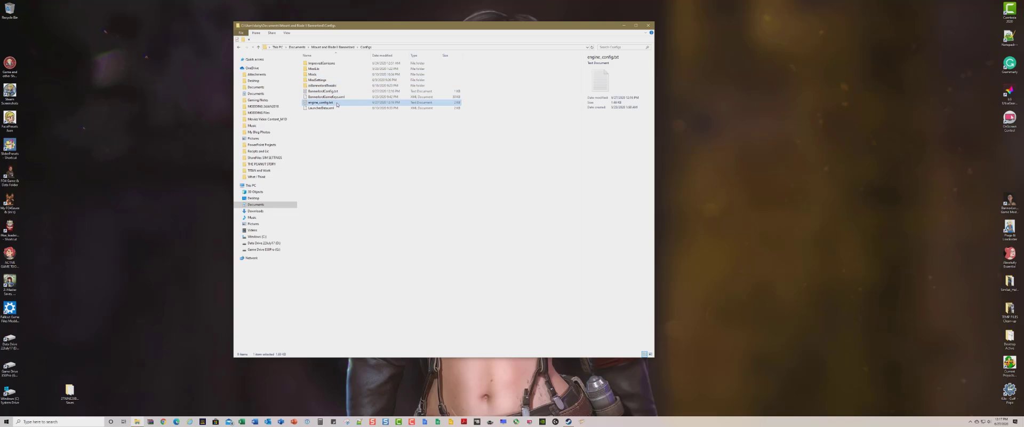
right_click(320, 102)
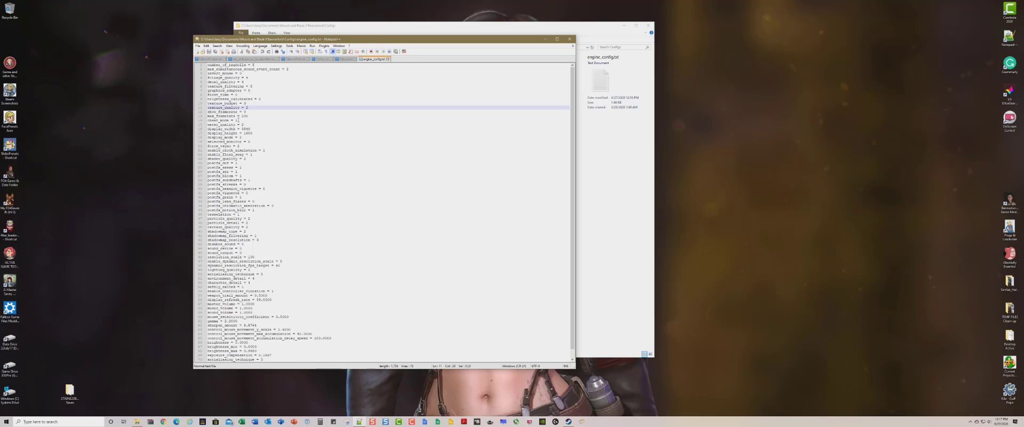
left_click(275, 120)
type("0")
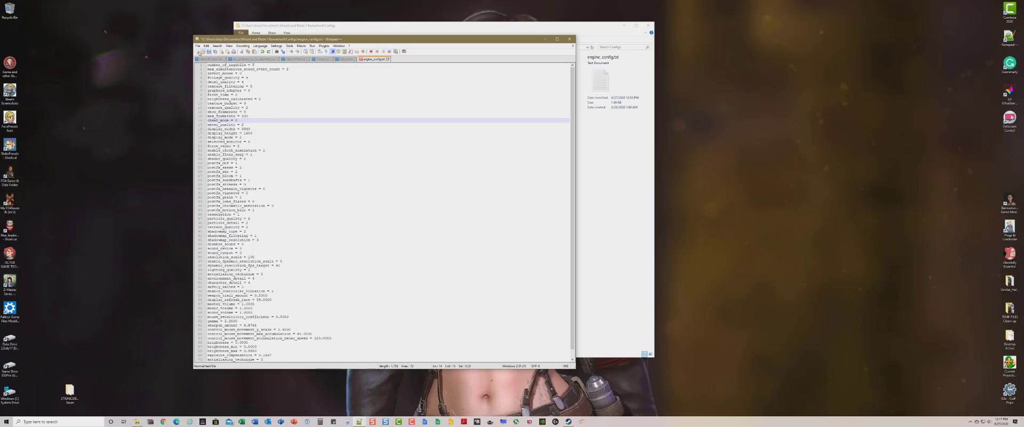
left_click(198, 46)
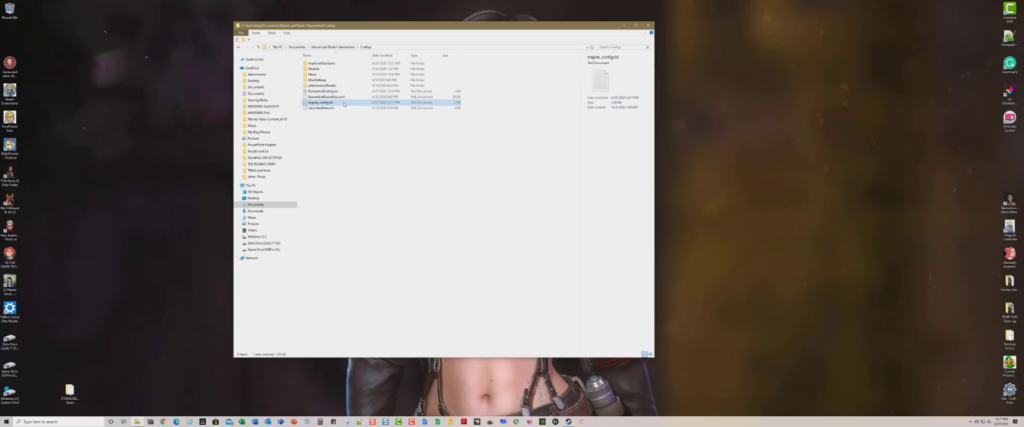
- Reopen engine_config.txt to confirm cheat_mode = 1, then open it again in Notepad++
double_click(321, 103)
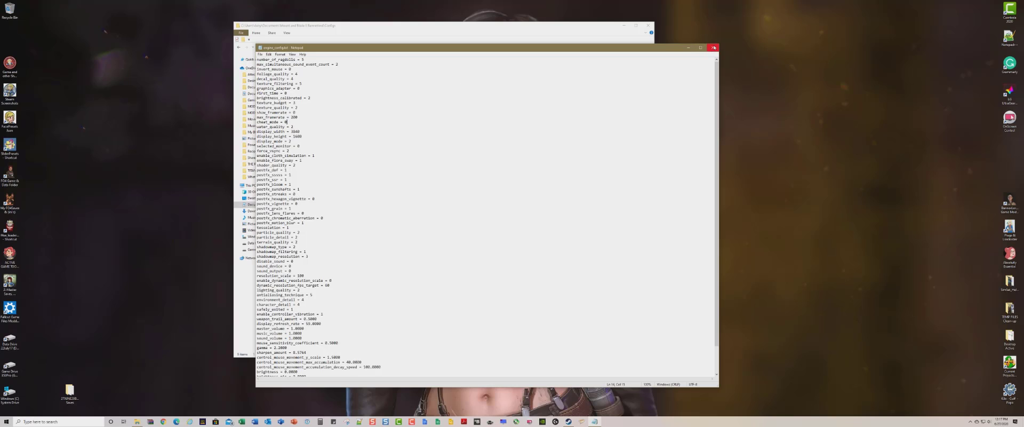
left_click(714, 48)
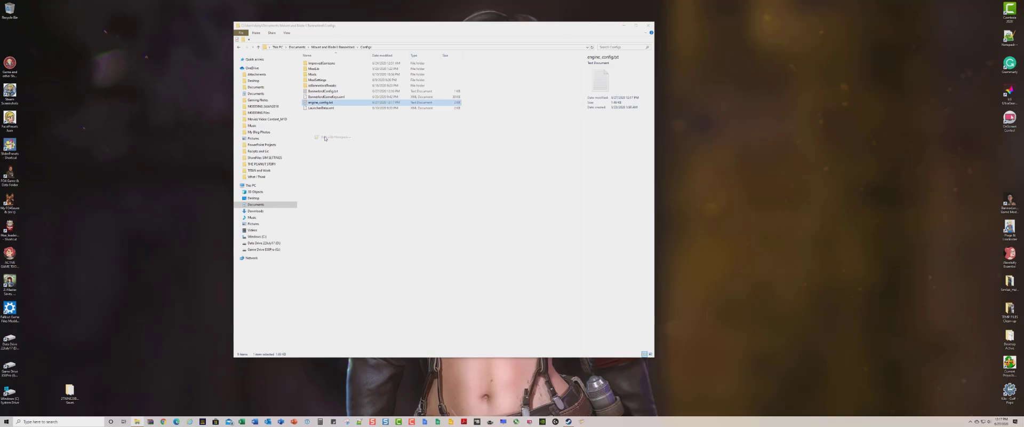
double_click(321, 103)
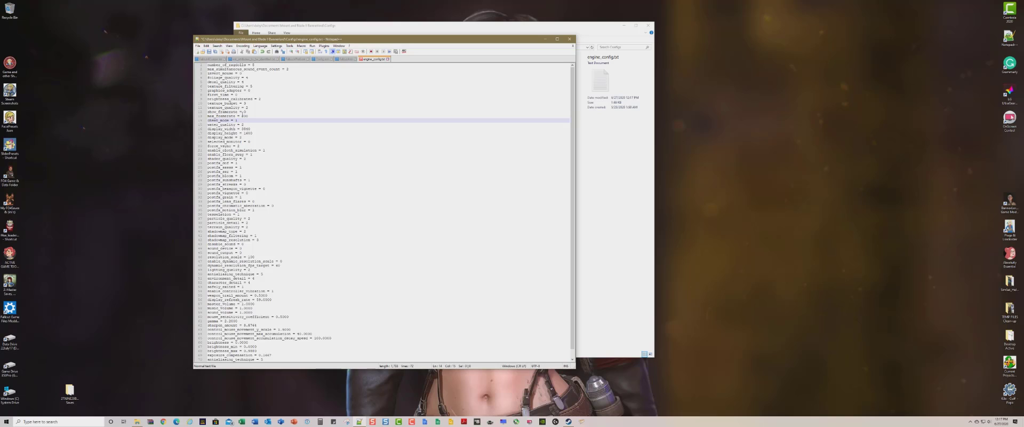
left_click(206, 46)
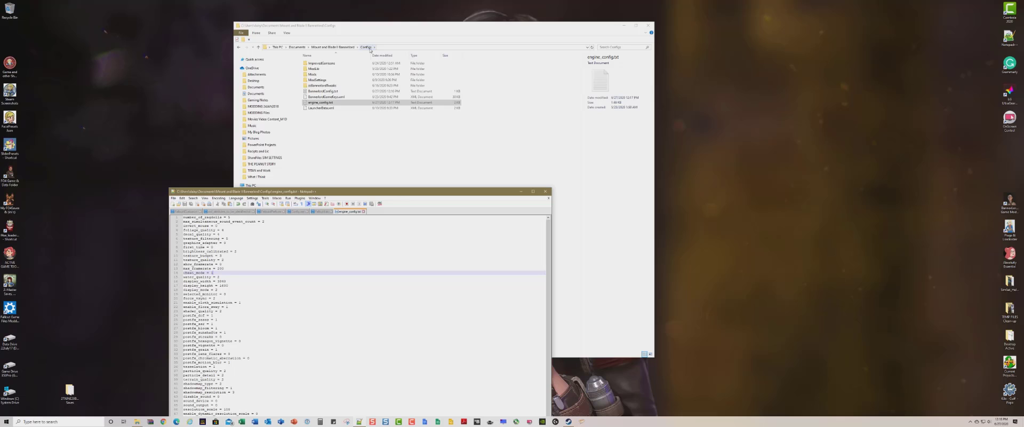
mouse_move(459, 204)
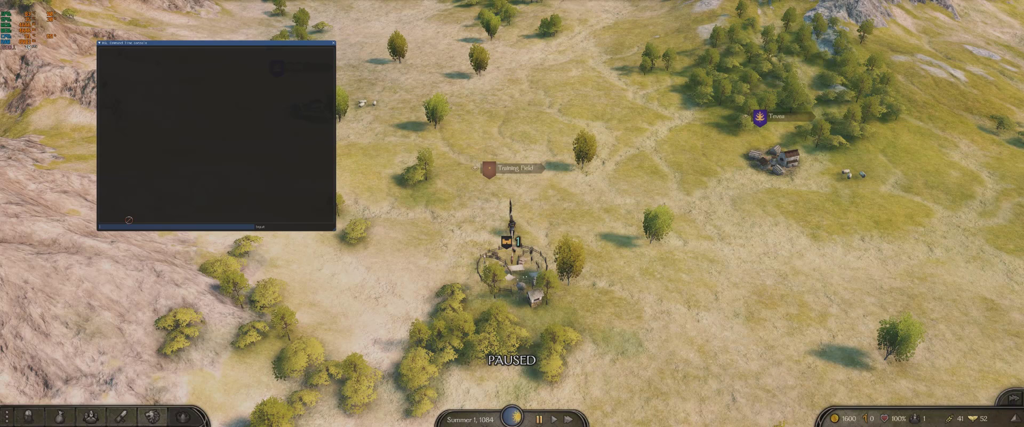
- Run the campaign.add_gold_to_hero command in the developer console
type("d")
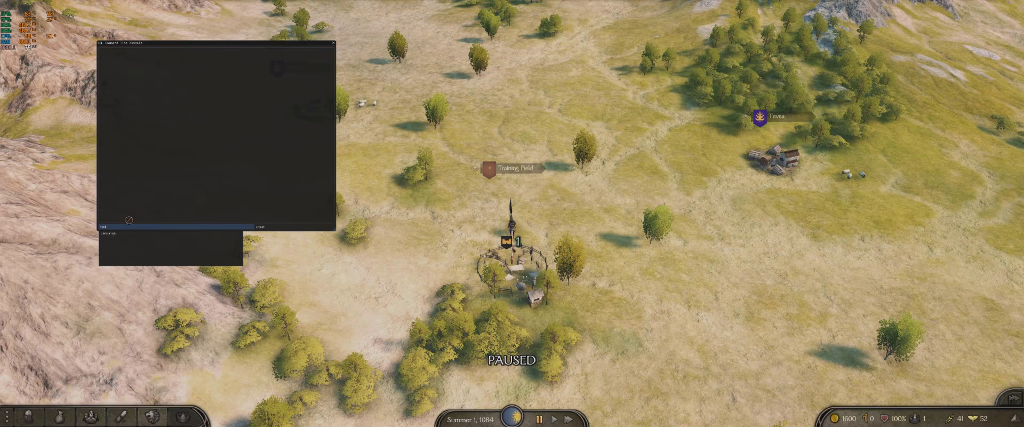
type("campaign.add_gold_to_hero 50")
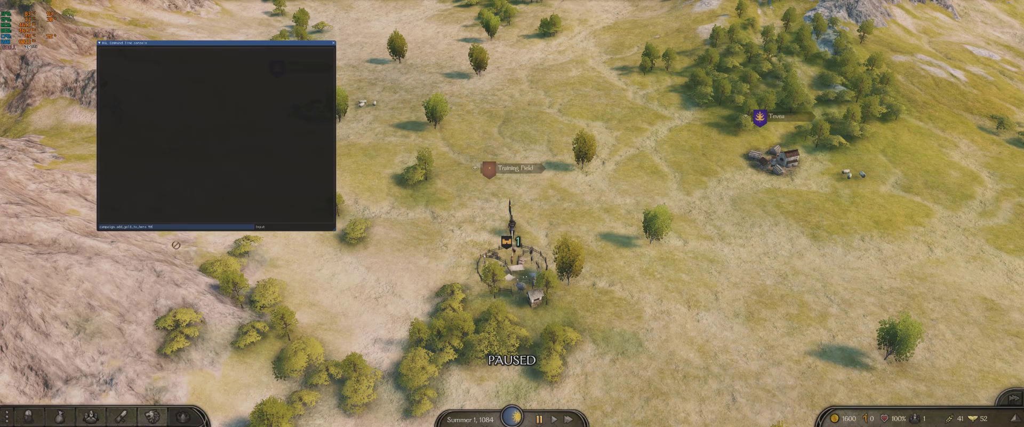
key("Return")
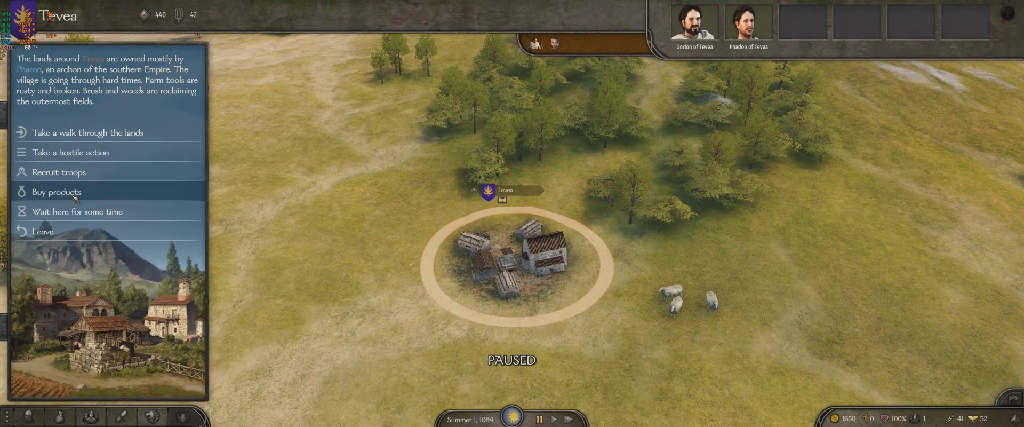
- Open Tevea's Buy products trade screen
left_click(57, 191)
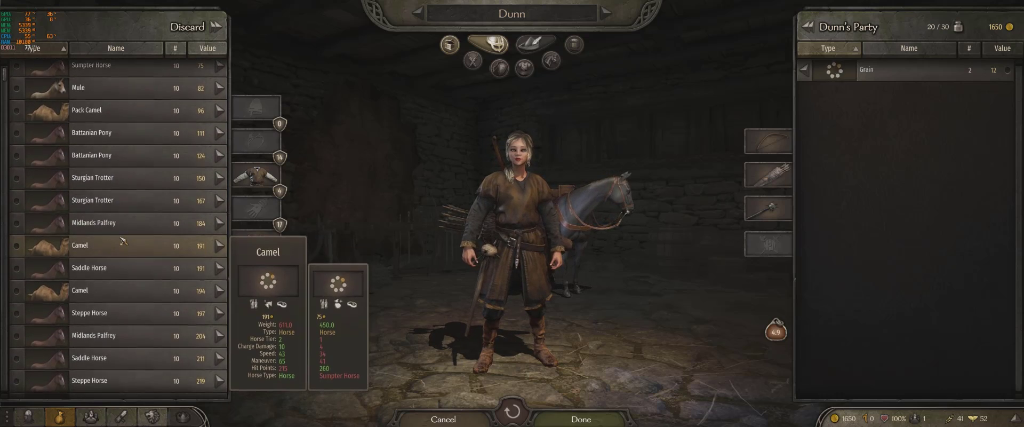
- Scroll the village's mount stock down to the Pureblood horse
scroll("down", 3)
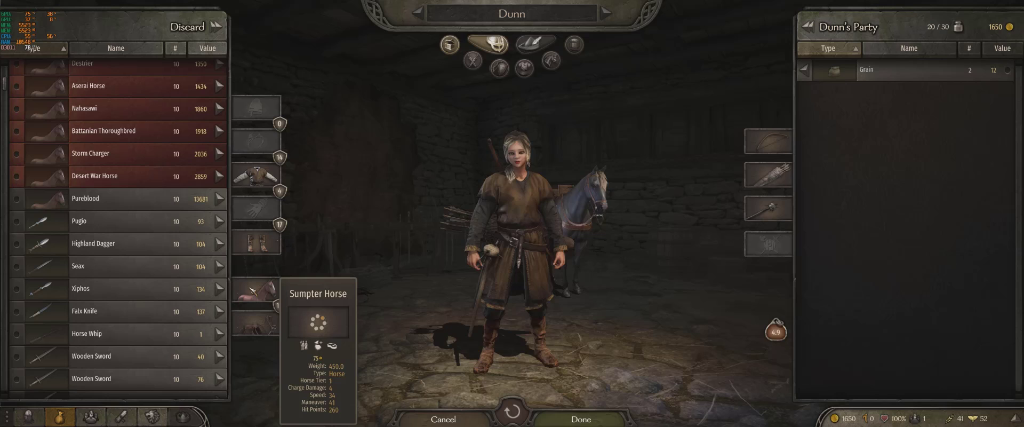
mouse_move(84, 198)
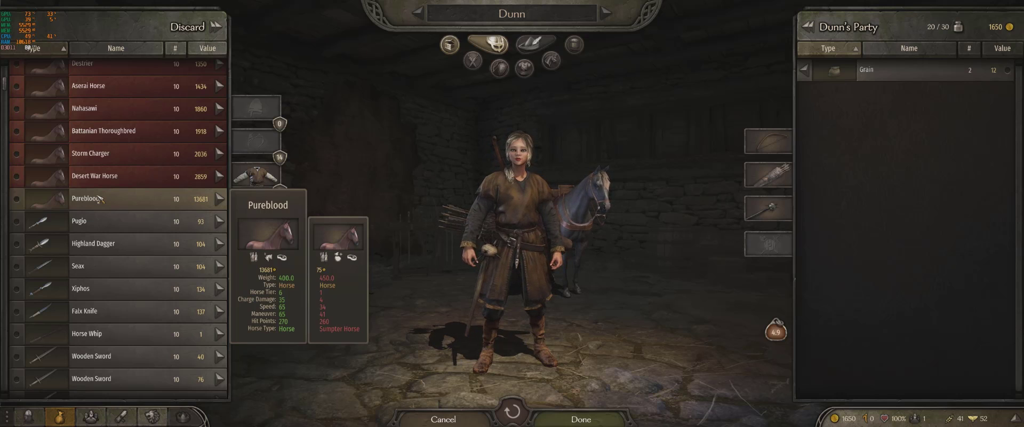
mouse_move(114, 108)
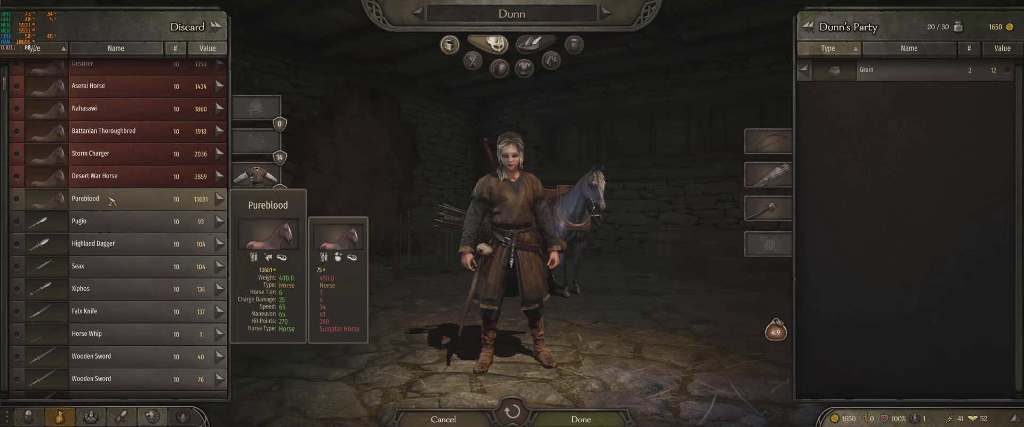
mouse_move(123, 131)
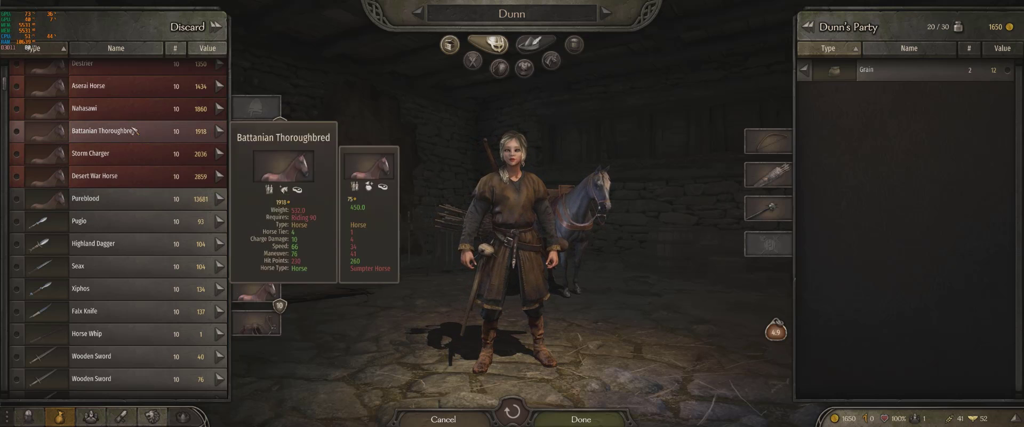
mouse_move(124, 85)
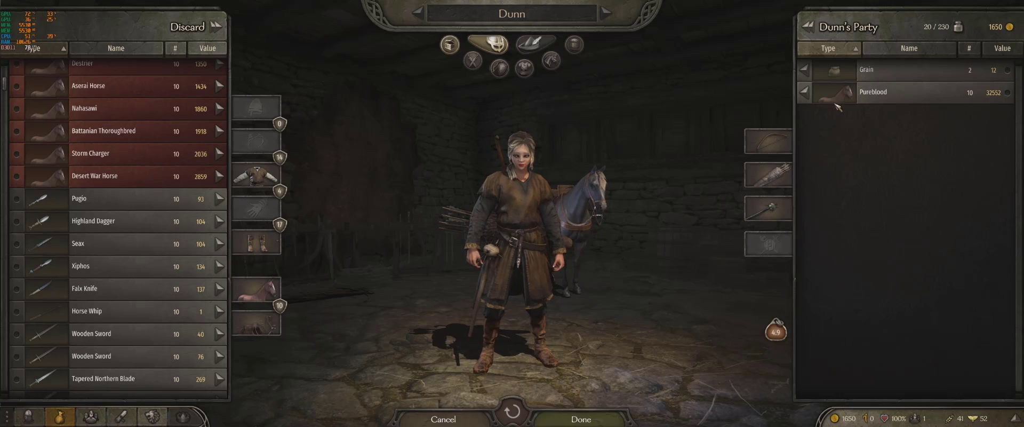
- Equip a Pureblood horse from the added stack as the character's mount
left_click(833, 92)
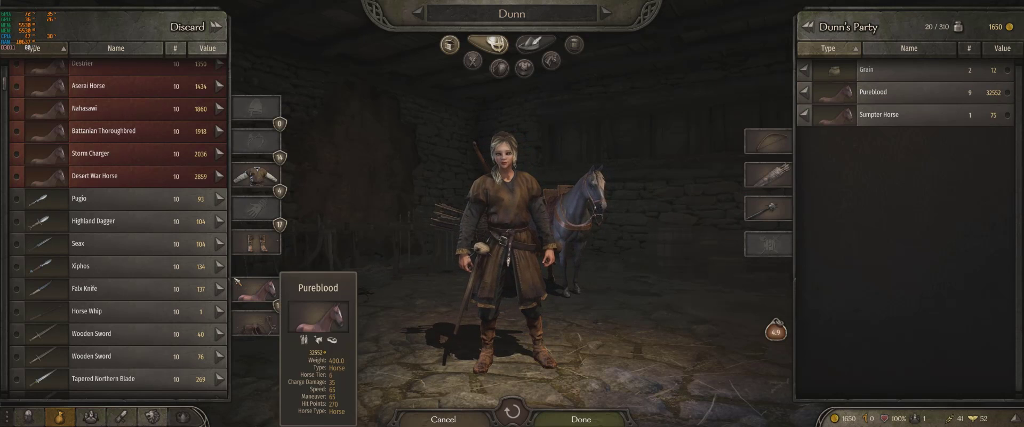
mouse_move(256, 292)
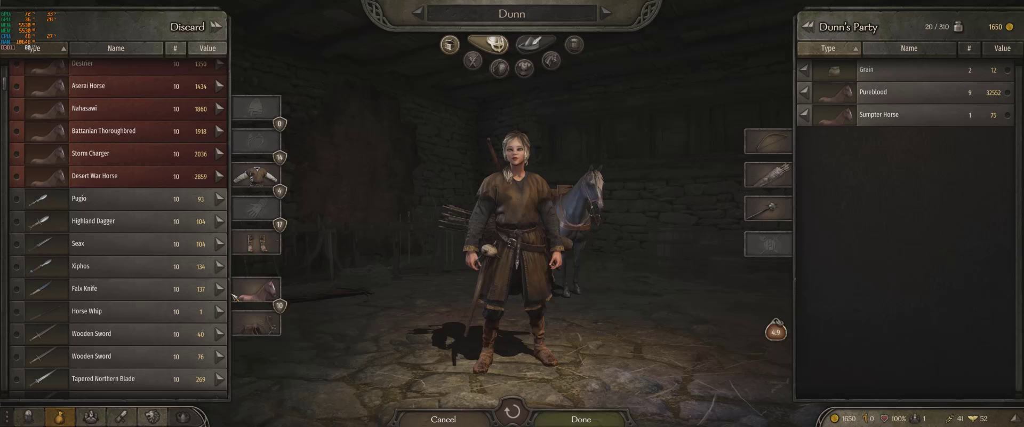
mouse_move(879, 114)
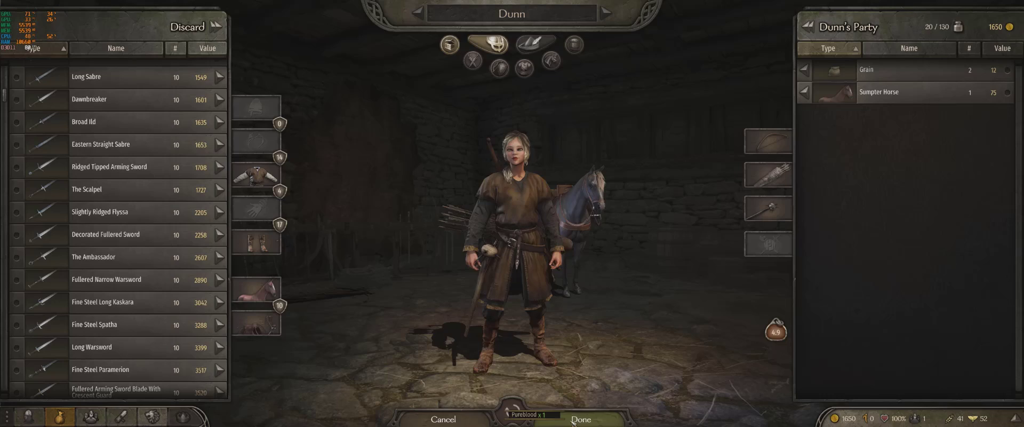
- Scroll through the trade list of swords and maces and move the Pureblood stack out of the party inventory
scroll("down", 3)
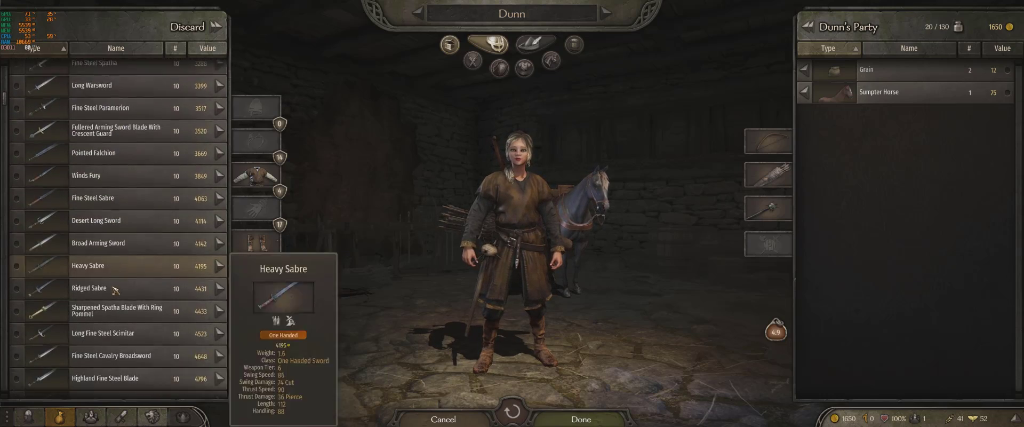
scroll("down", 3)
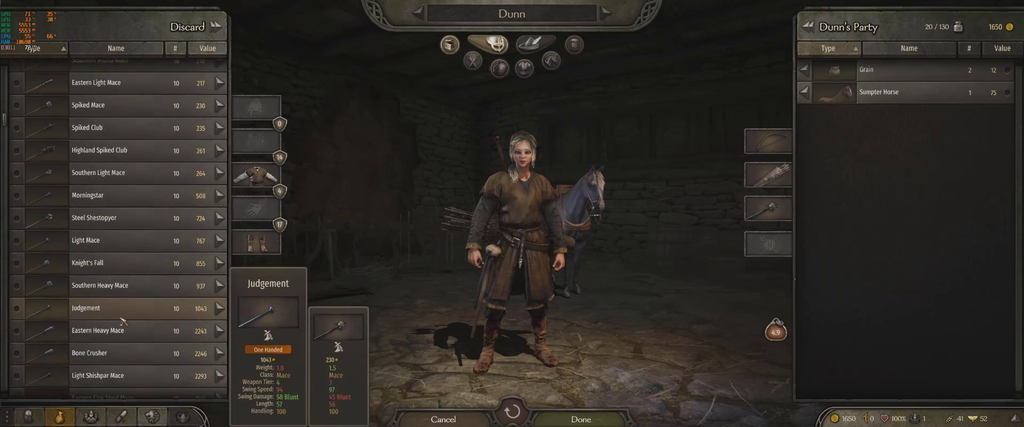
scroll("down", 3)
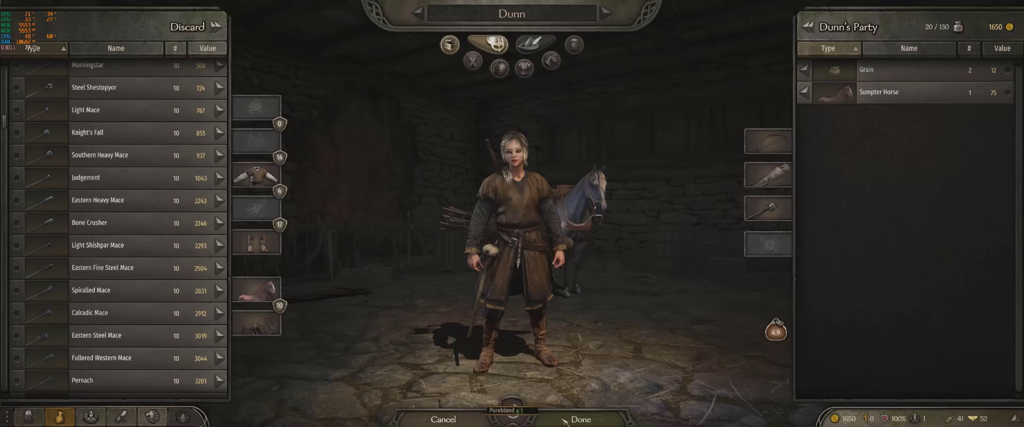
left_click(581, 419)
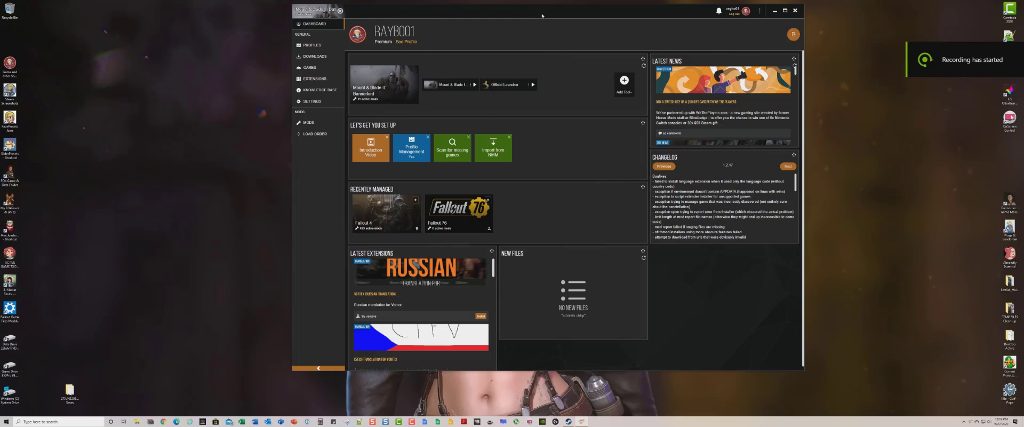
mouse_move(555, 168)
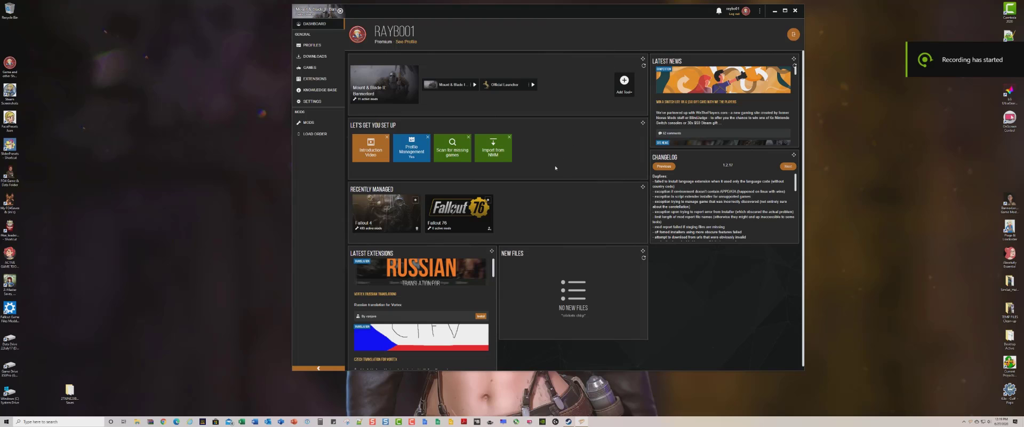
mouse_move(339, 133)
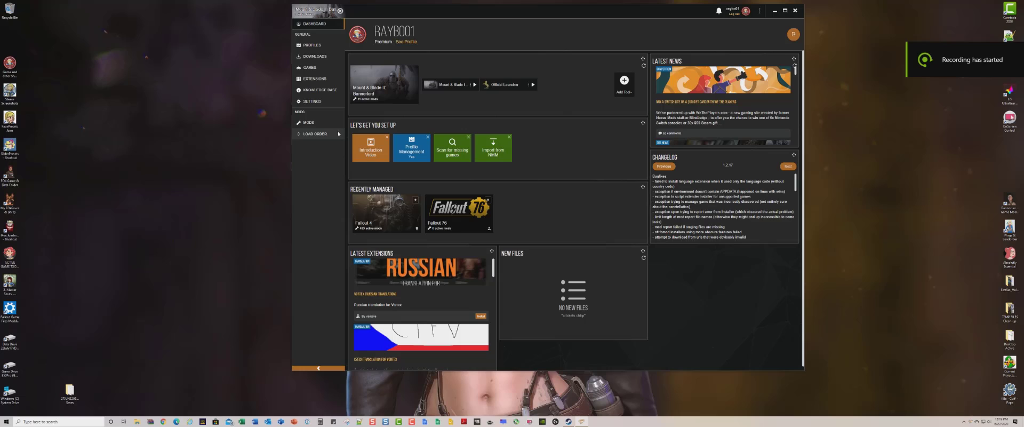
- Show the Bannerlord mod load order in Vortex and shift the window toward the right
left_click(307, 123)
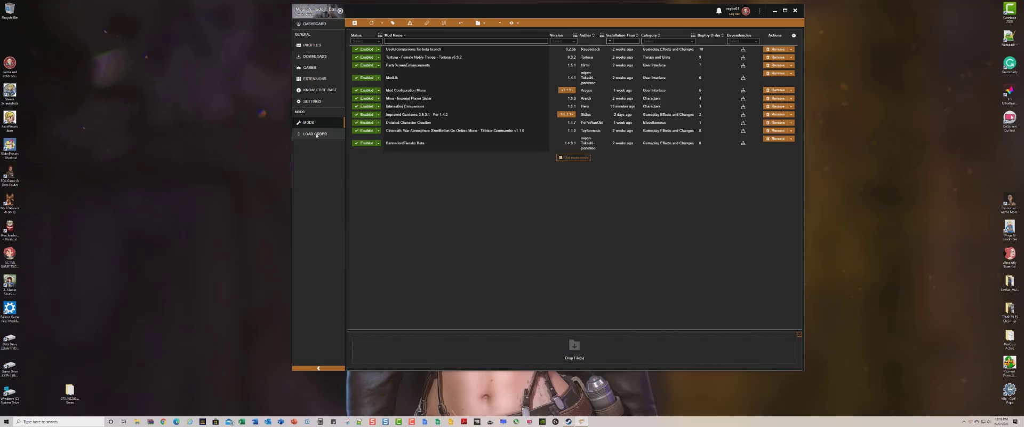
left_click(313, 135)
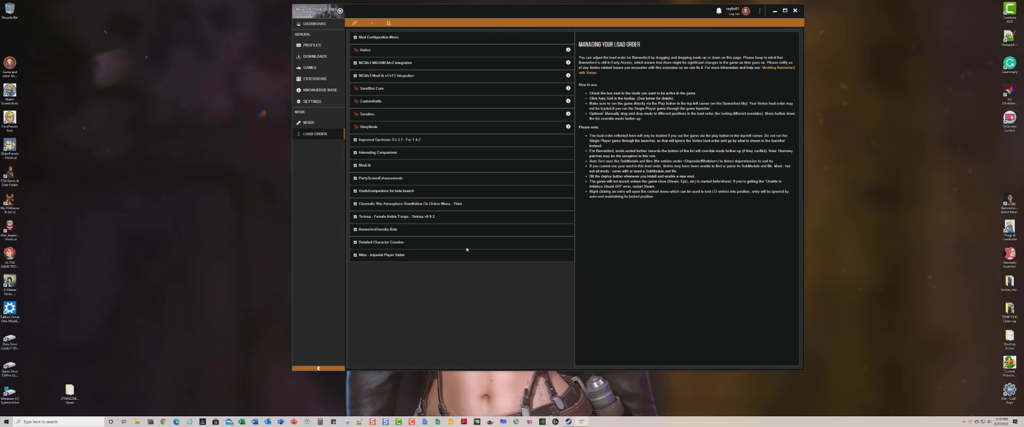
left_click_drag(313, 8, 458, 12)
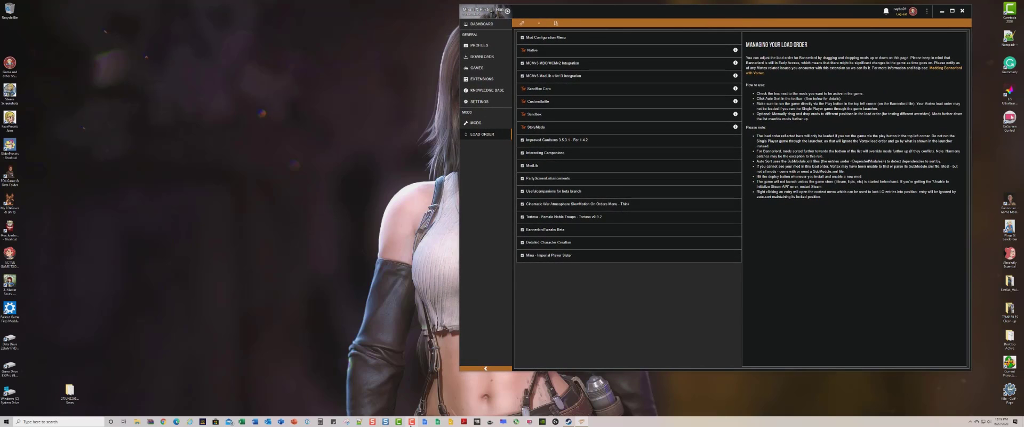
mouse_move(568, 420)
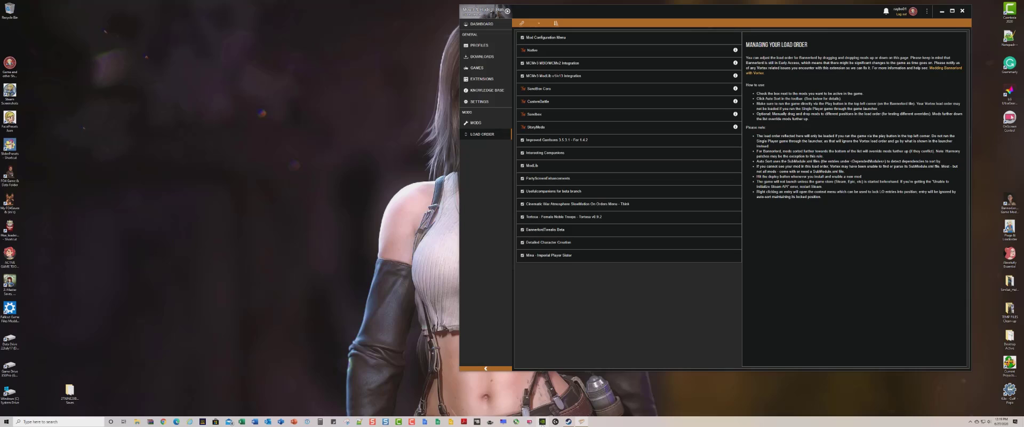
mouse_move(569, 420)
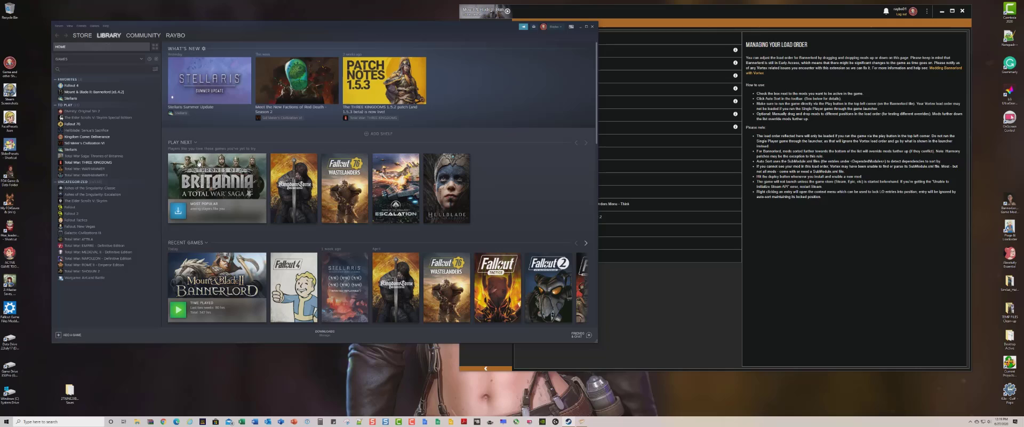
mouse_move(120, 129)
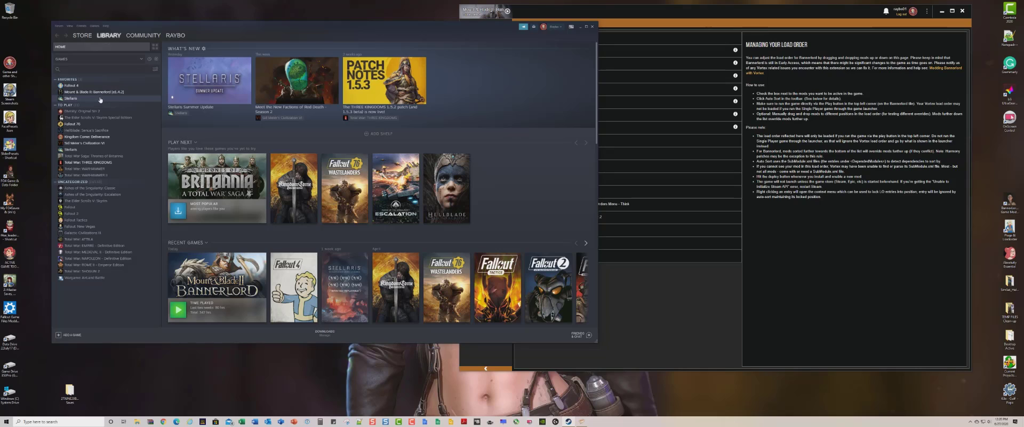
- Select Mount & Blade II: Bannerlord in the Steam Library sidebar to show its game page
left_click(92, 92)
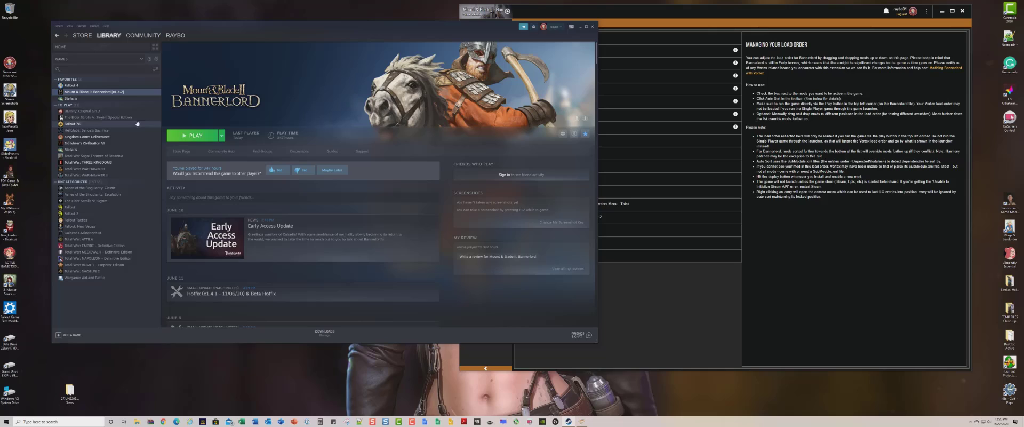
- Bring up Bannerlord's Properties window from its right-click menu in the Steam library
right_click(92, 92)
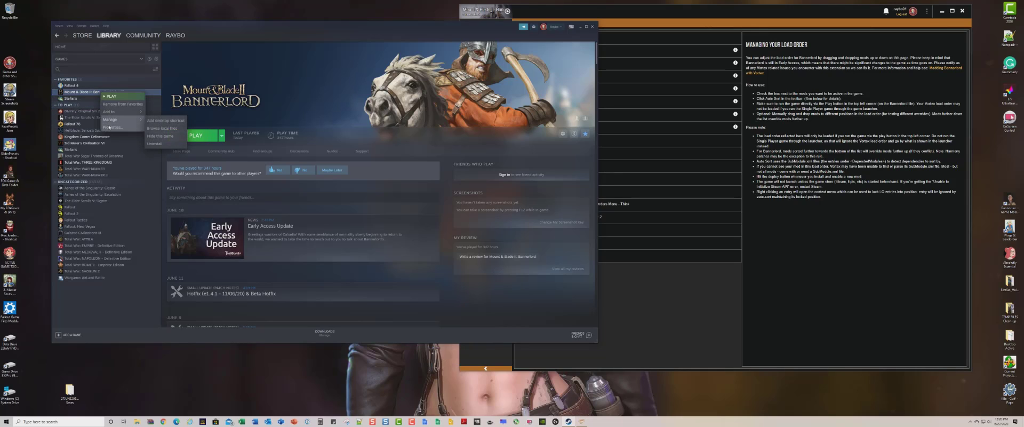
left_click(113, 126)
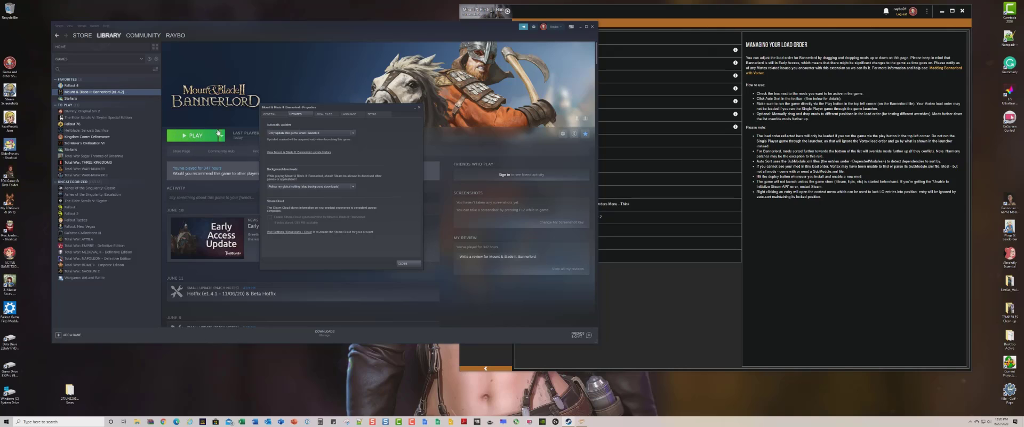
mouse_move(418, 286)
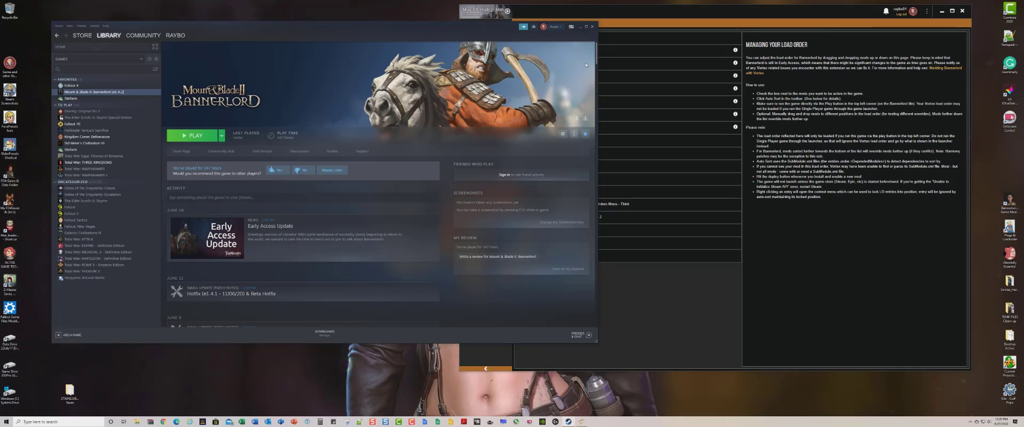
mouse_move(592, 27)
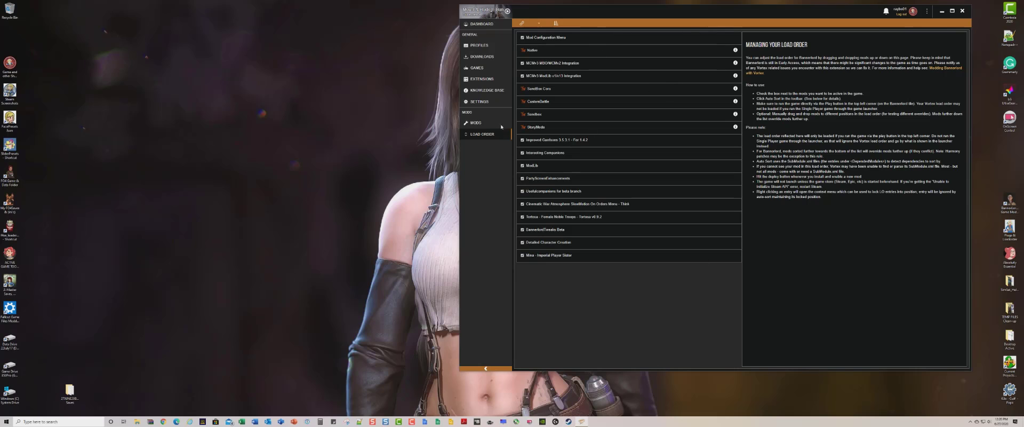
- Return Vortex to its Dashboard overview showing recently managed games
left_click(481, 24)
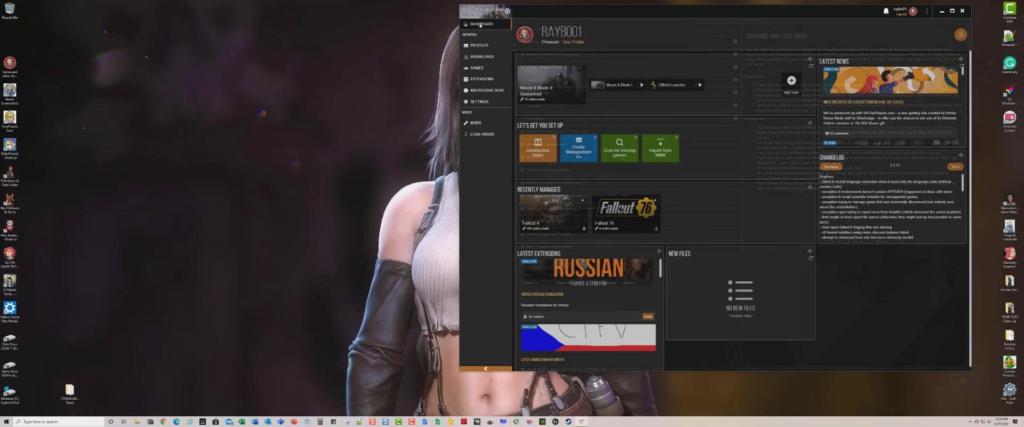